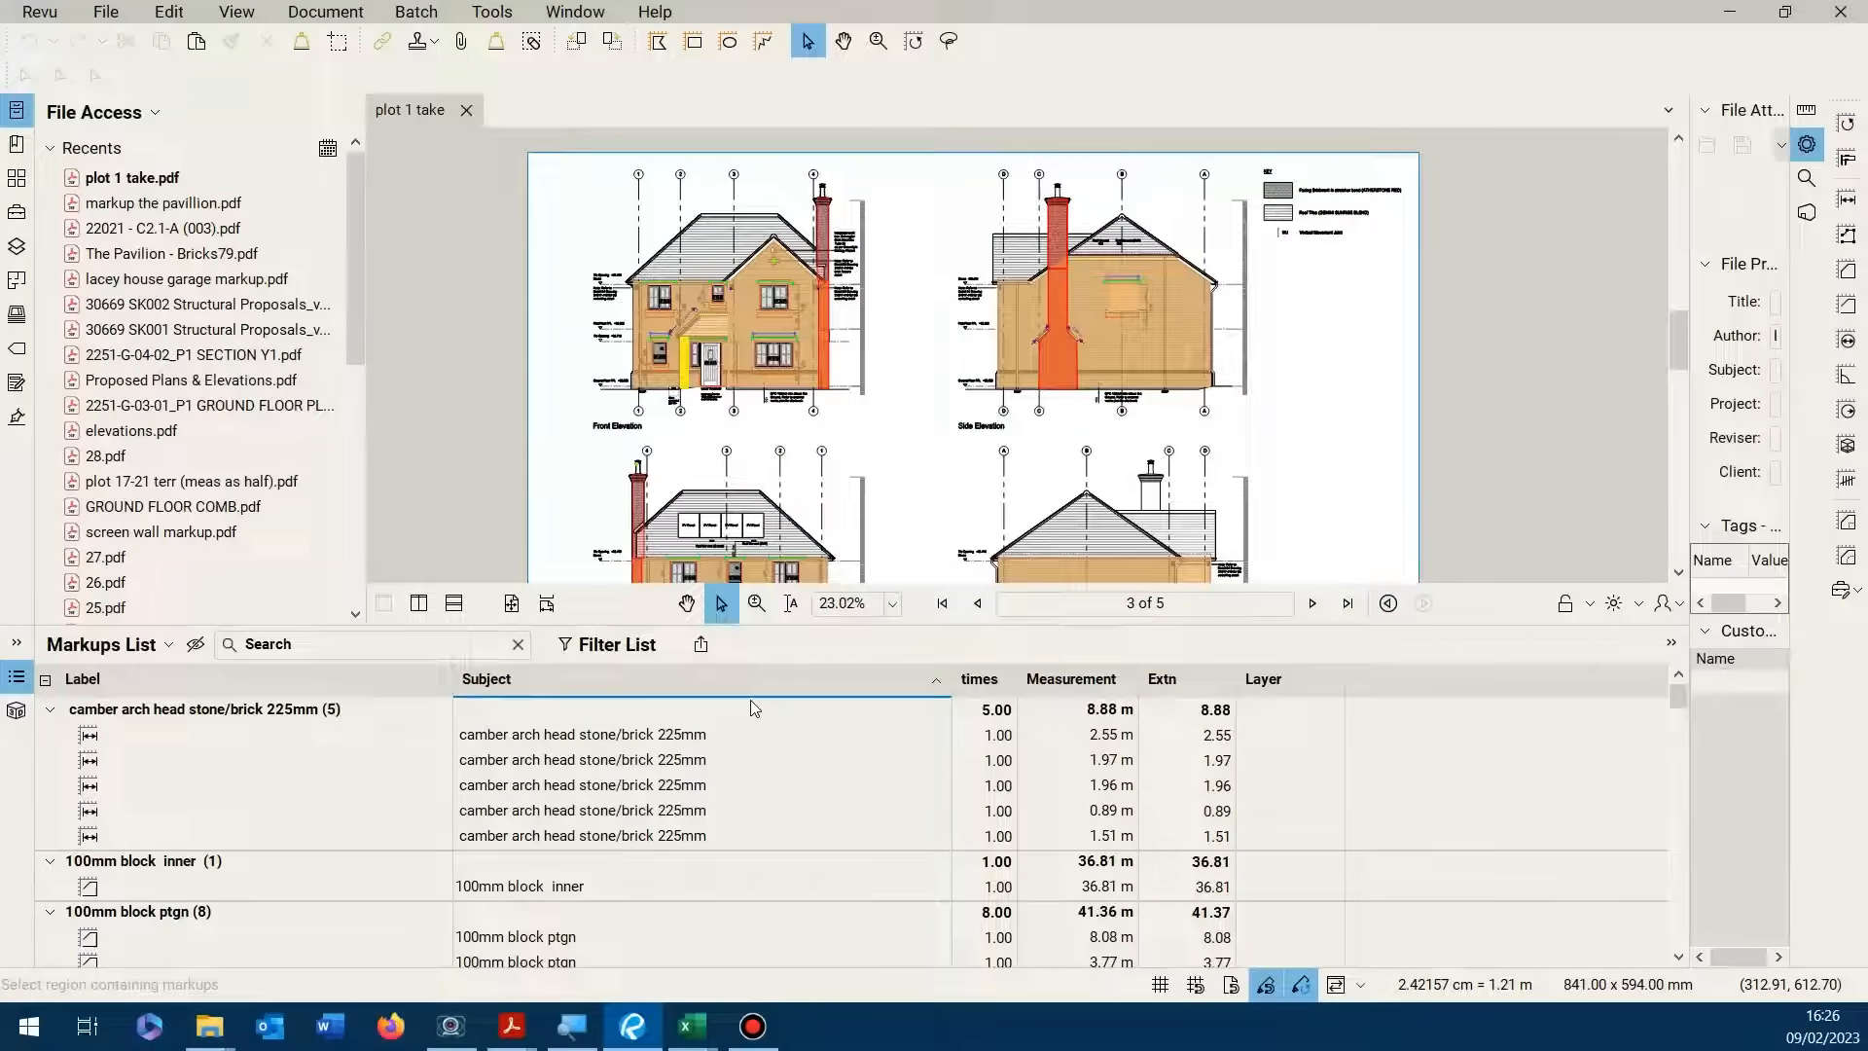
pyautogui.moveTo(701, 643)
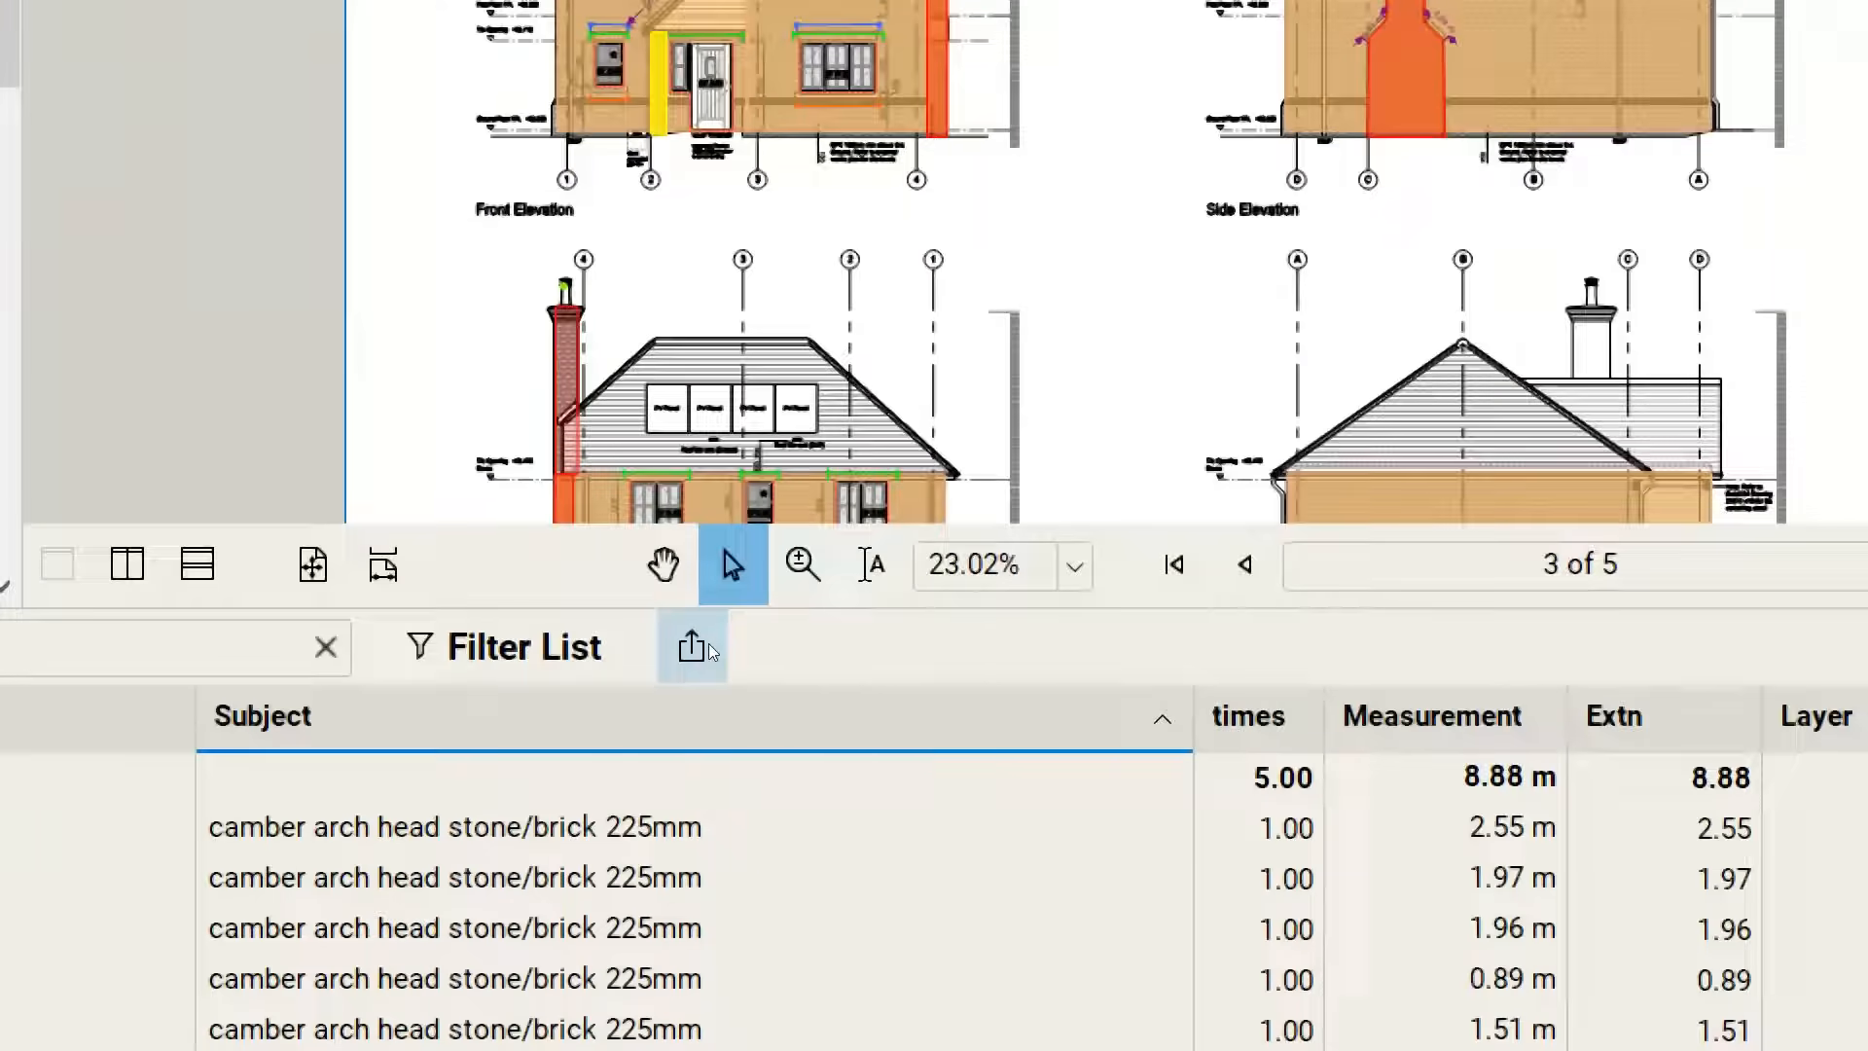
# - Open the Markups List Summary dropdown showing CSV, XML, PDF and Print Summary
pyautogui.click(691, 647)
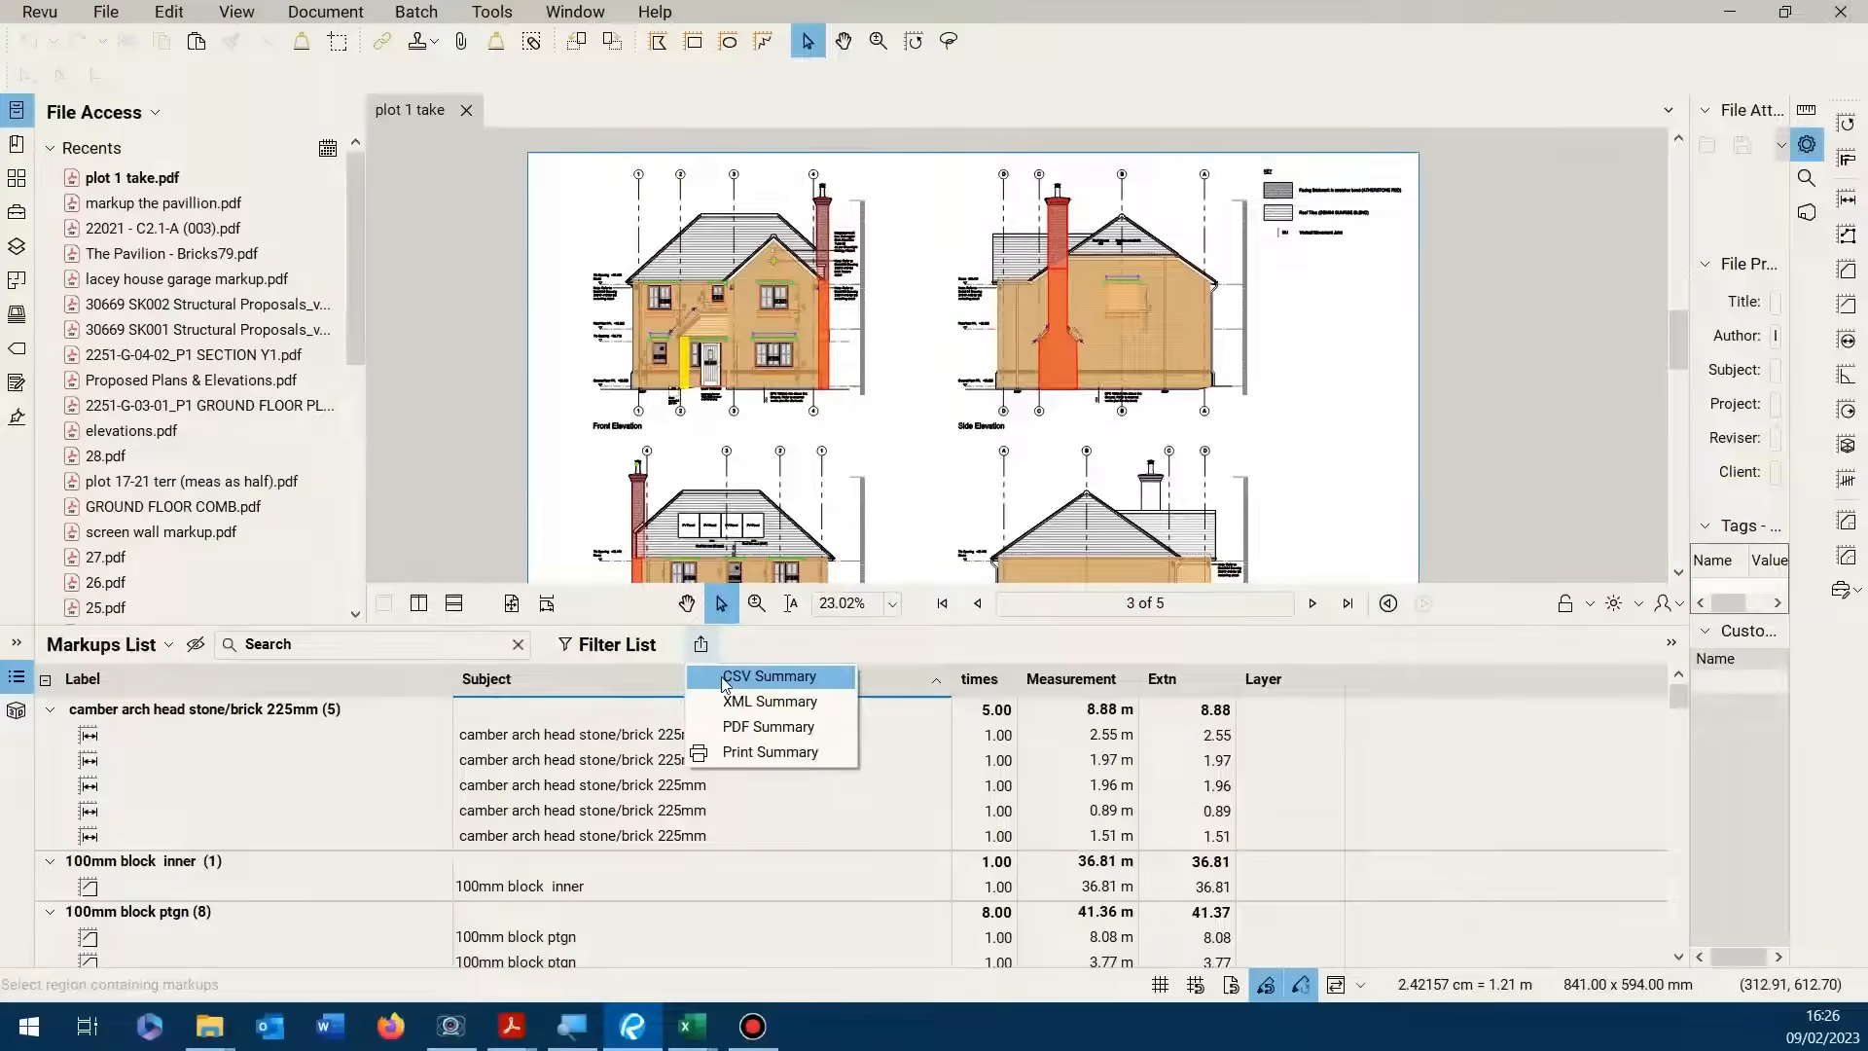
# - Export markups and totals with column headers as CSV summary 'plot 1 take' to the Desktop
pyautogui.click(769, 677)
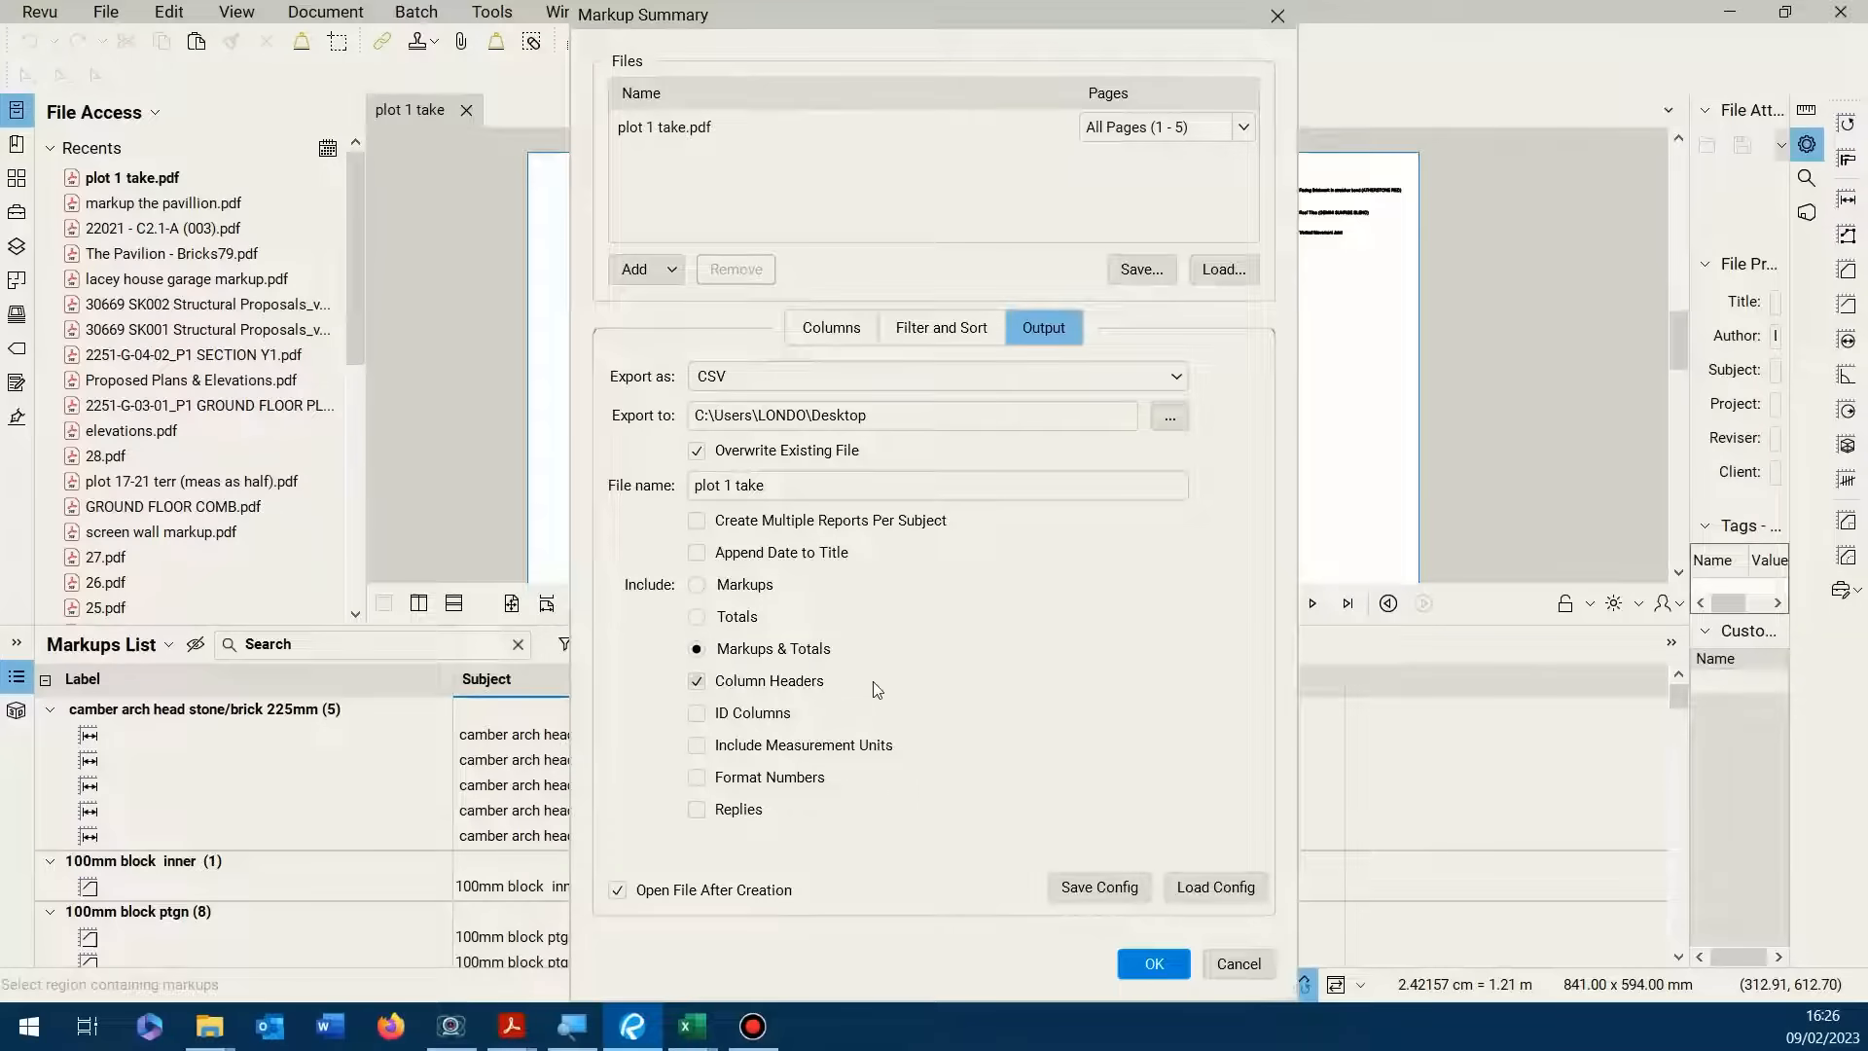
pyautogui.moveTo(997, 670)
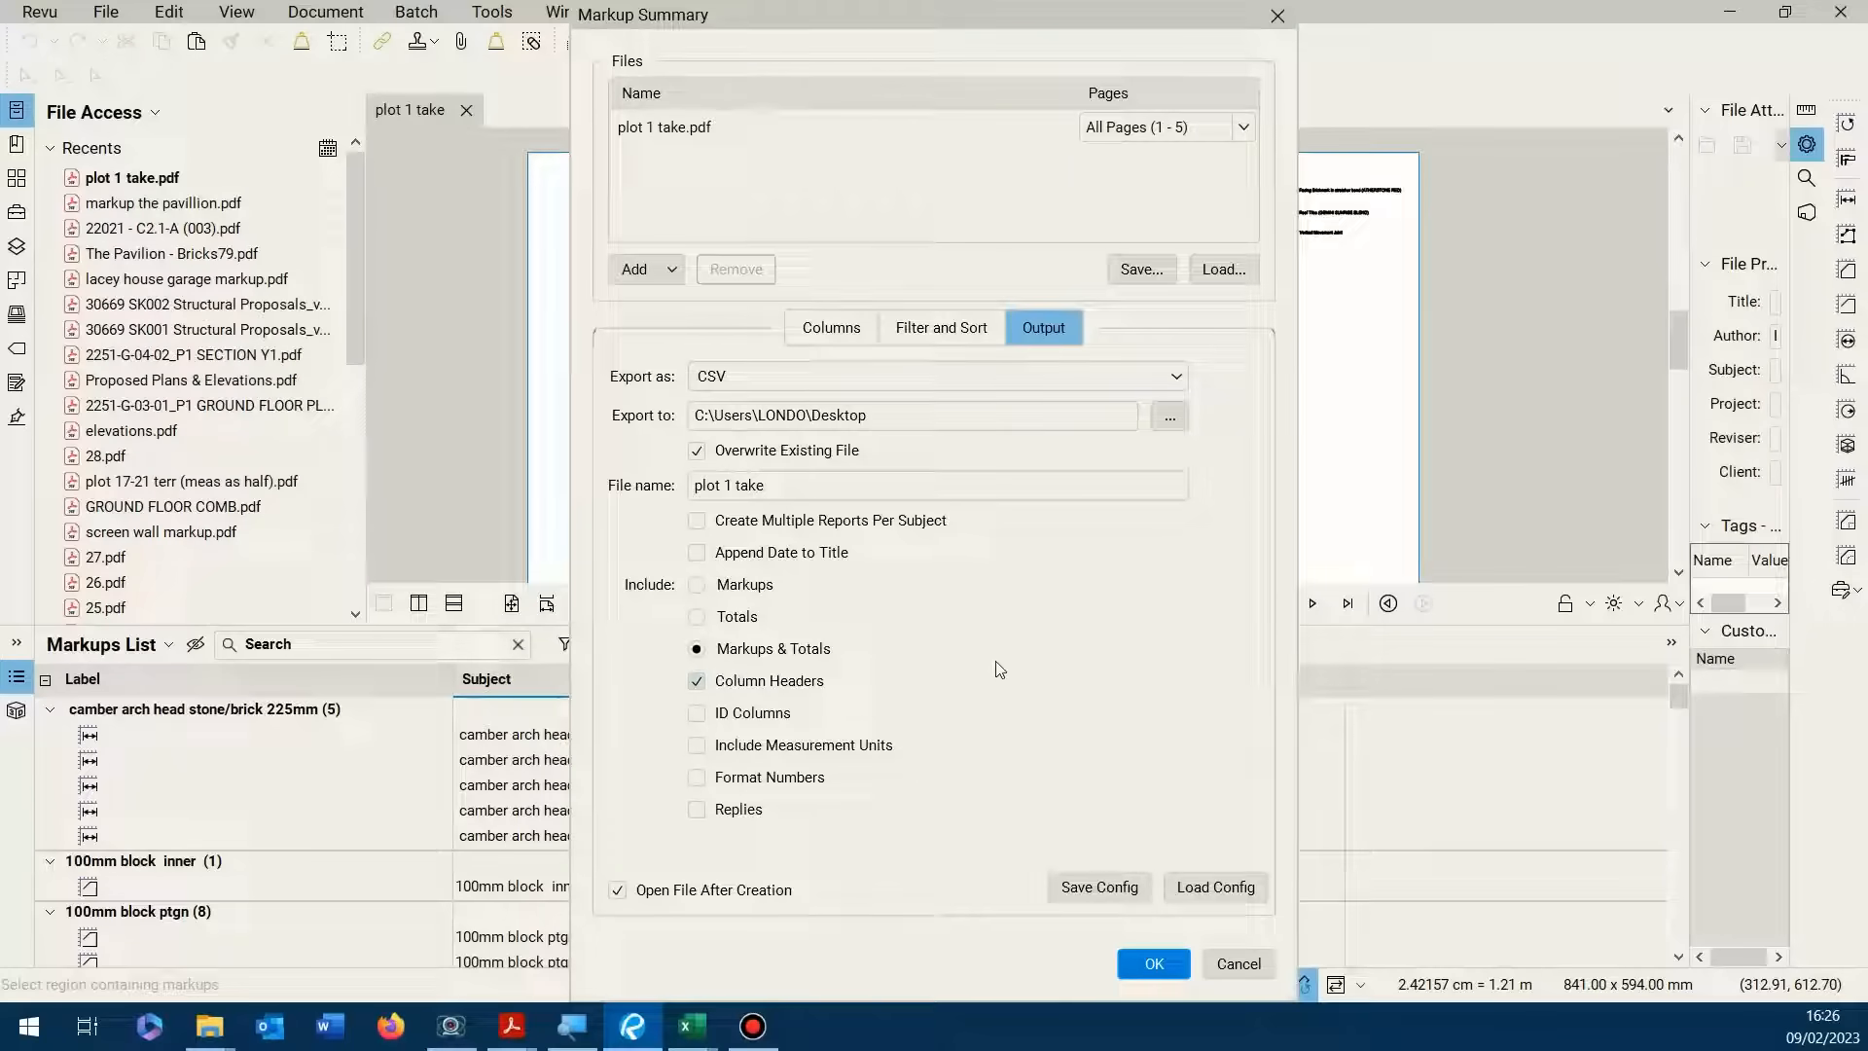
pyautogui.moveTo(995, 669)
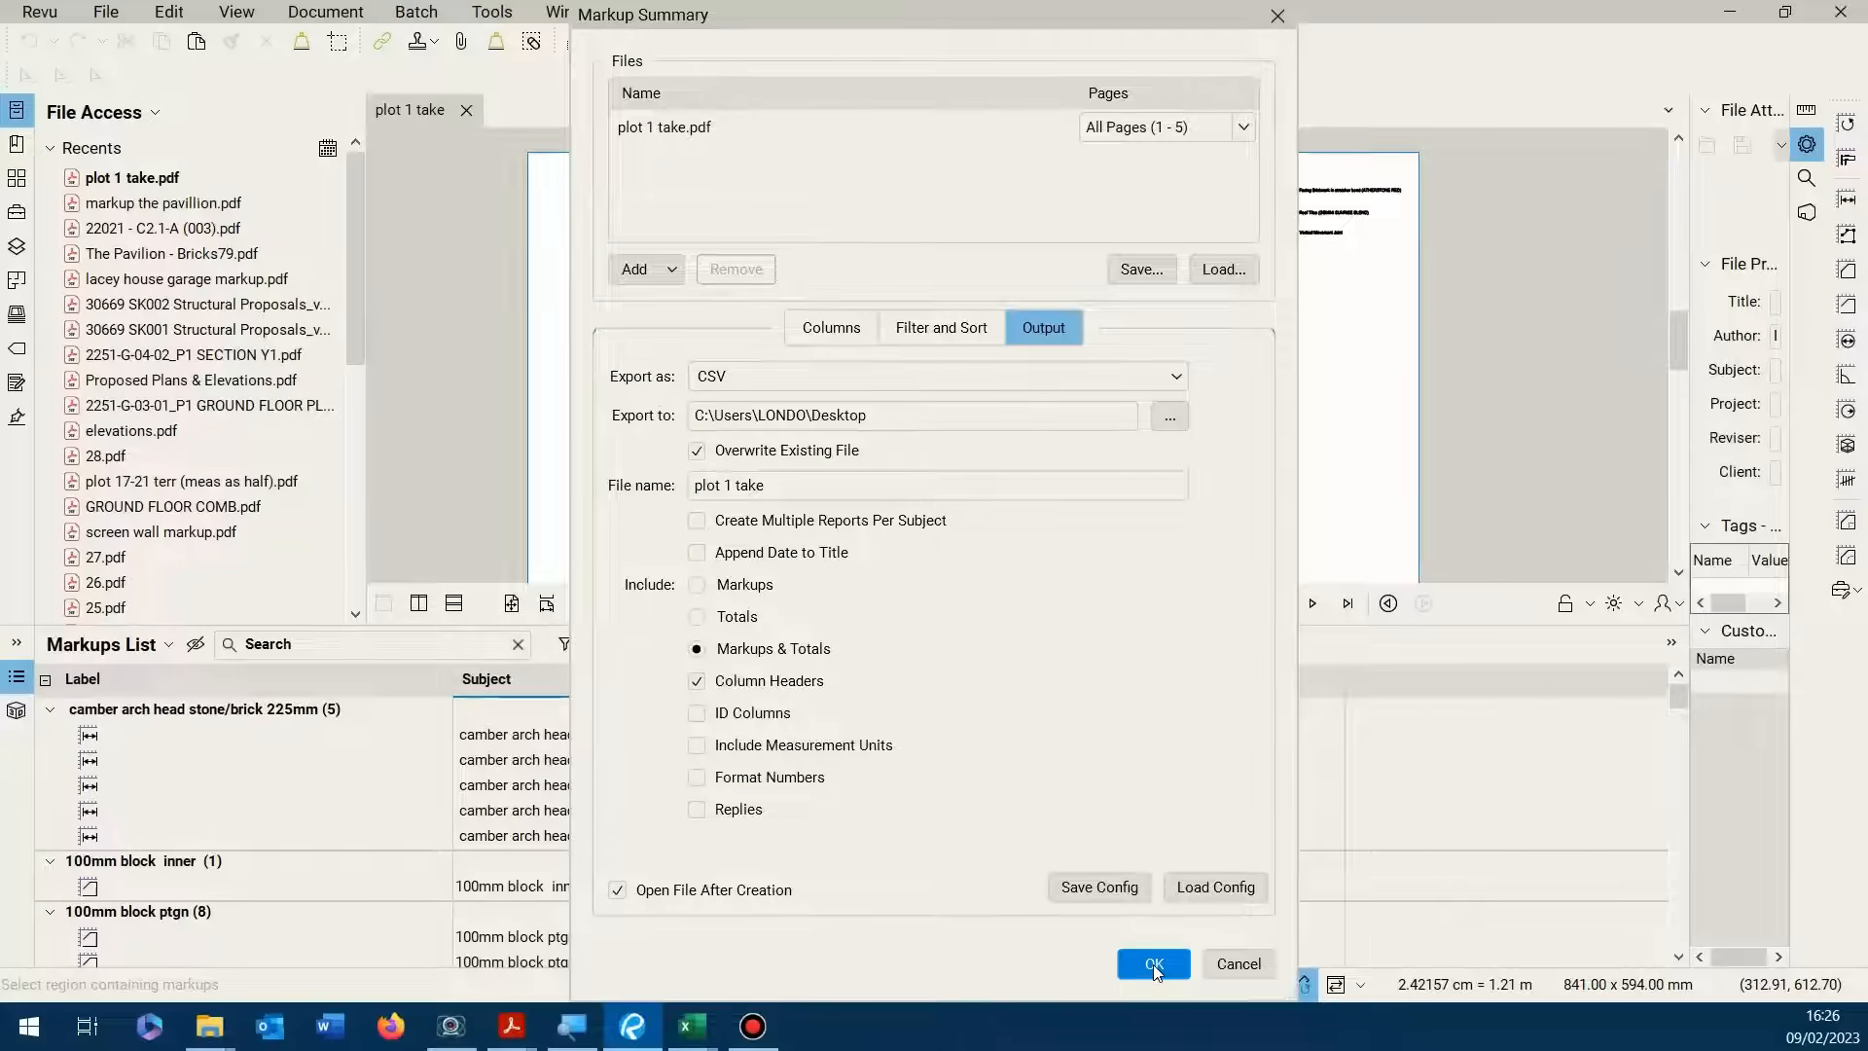
pyautogui.click(1152, 964)
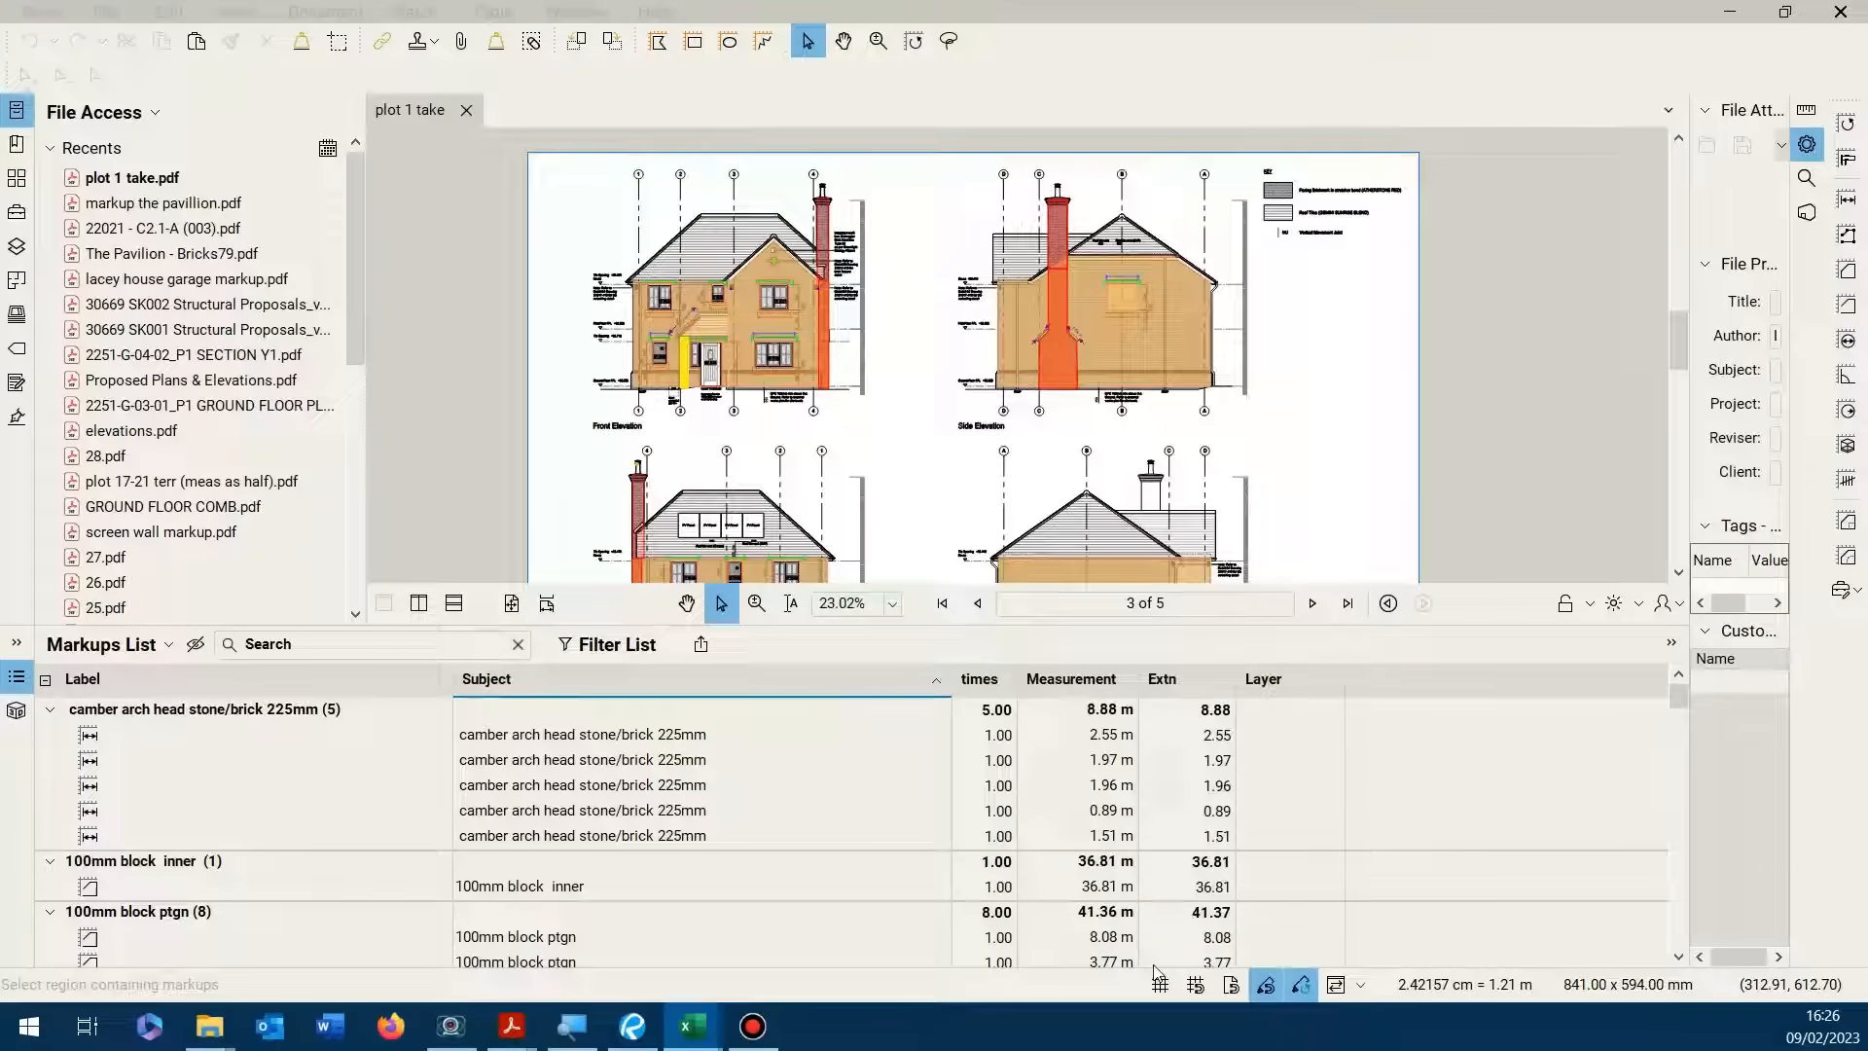
pyautogui.moveTo(846, 1042)
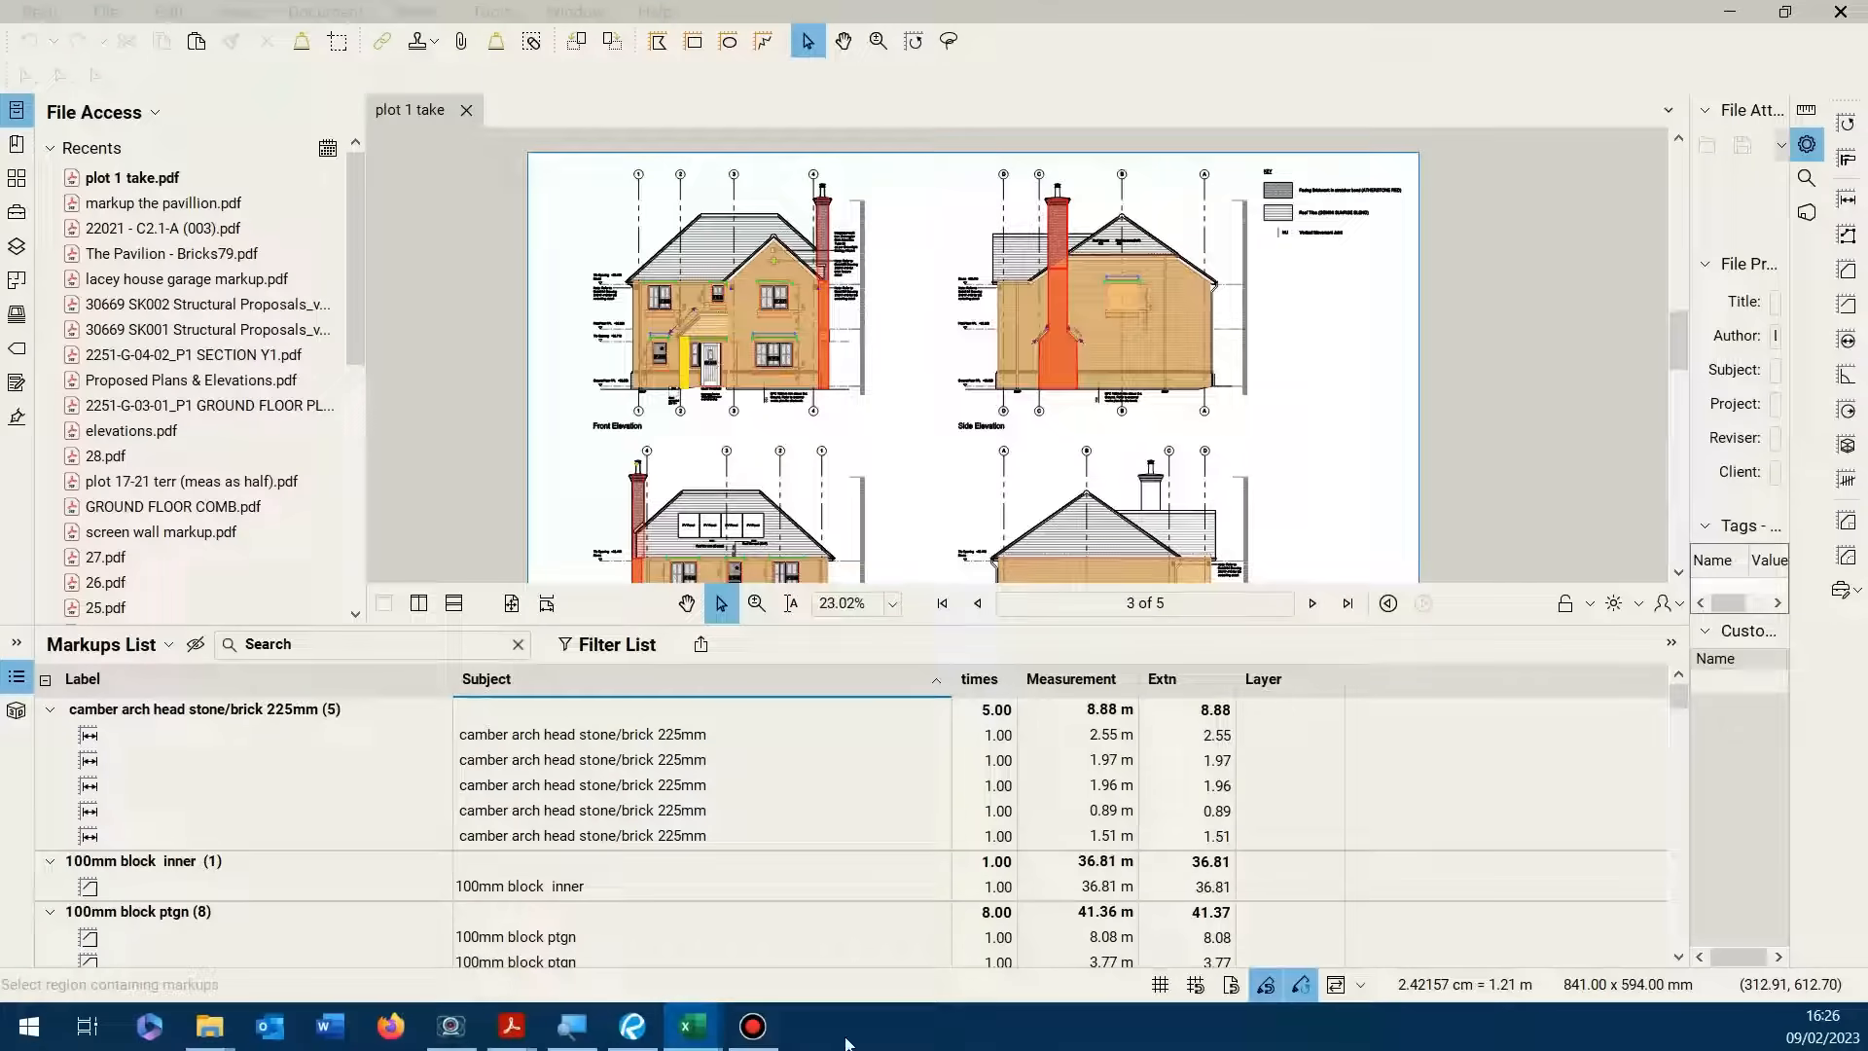
pyautogui.moveTo(691, 1025)
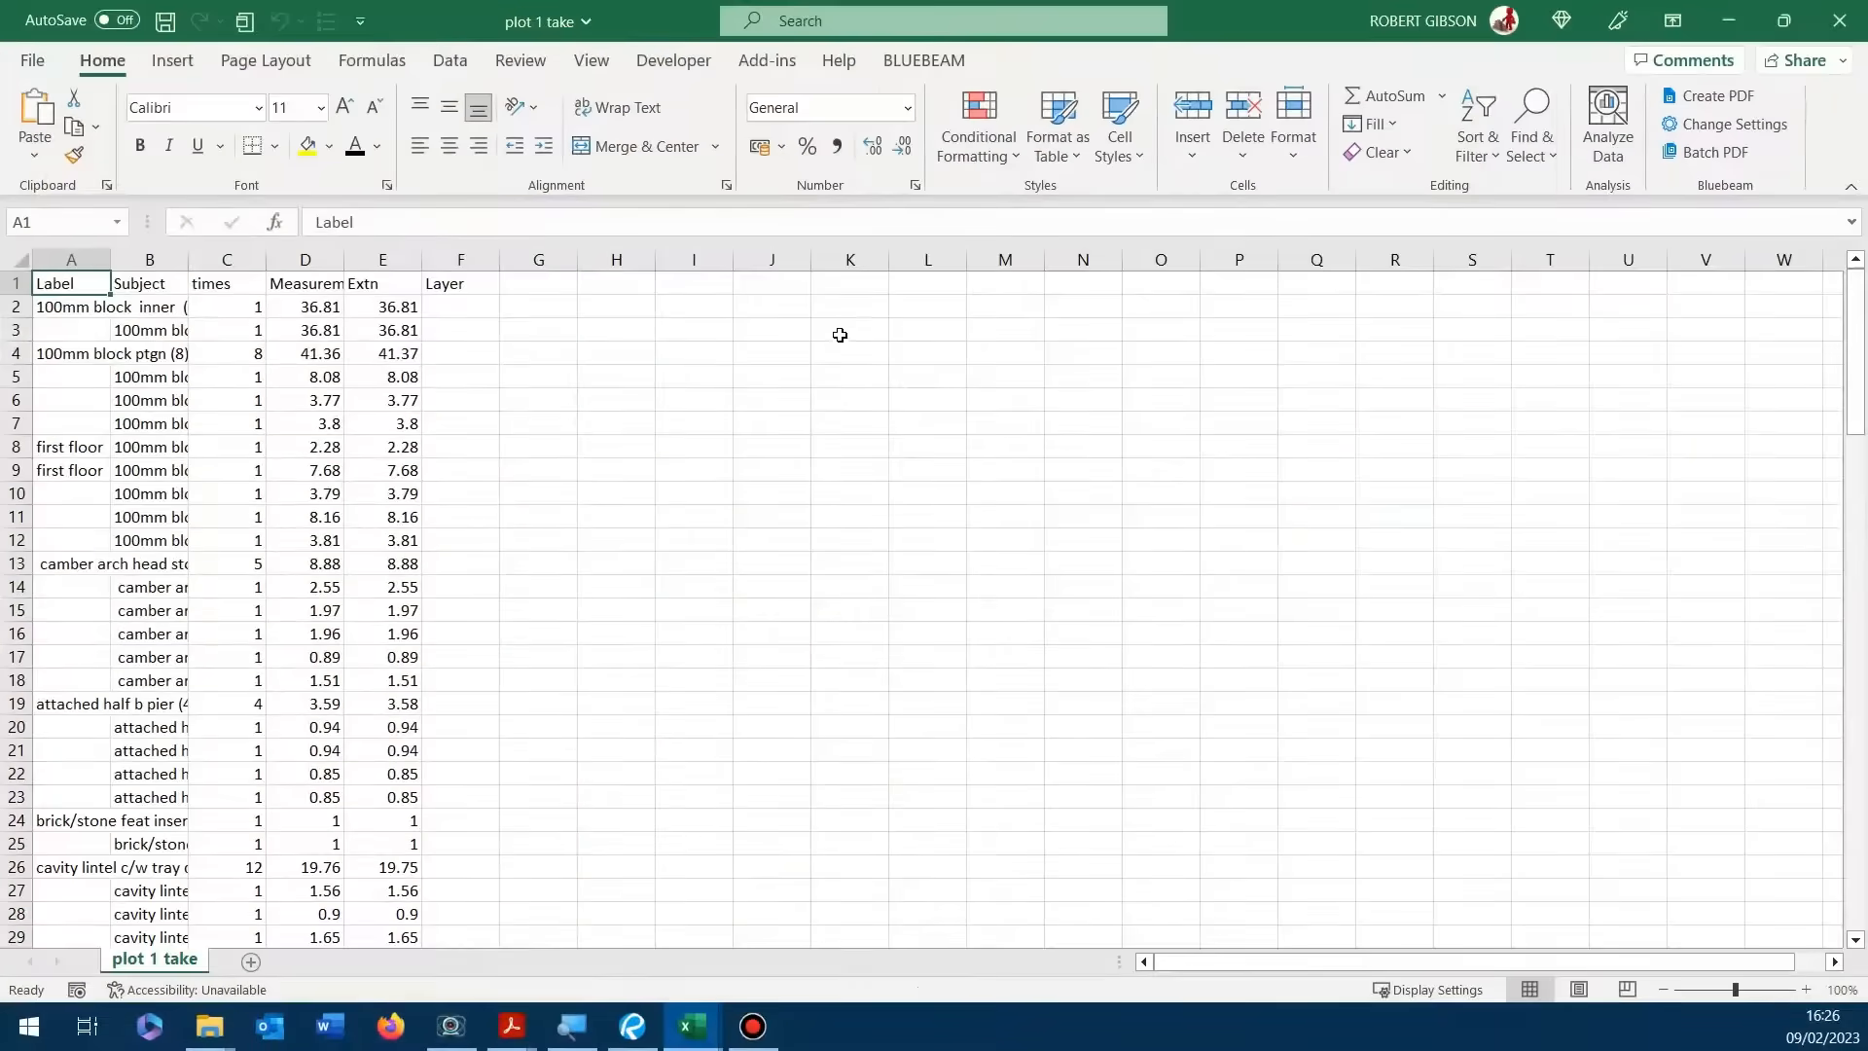
pyautogui.moveTo(694, 399)
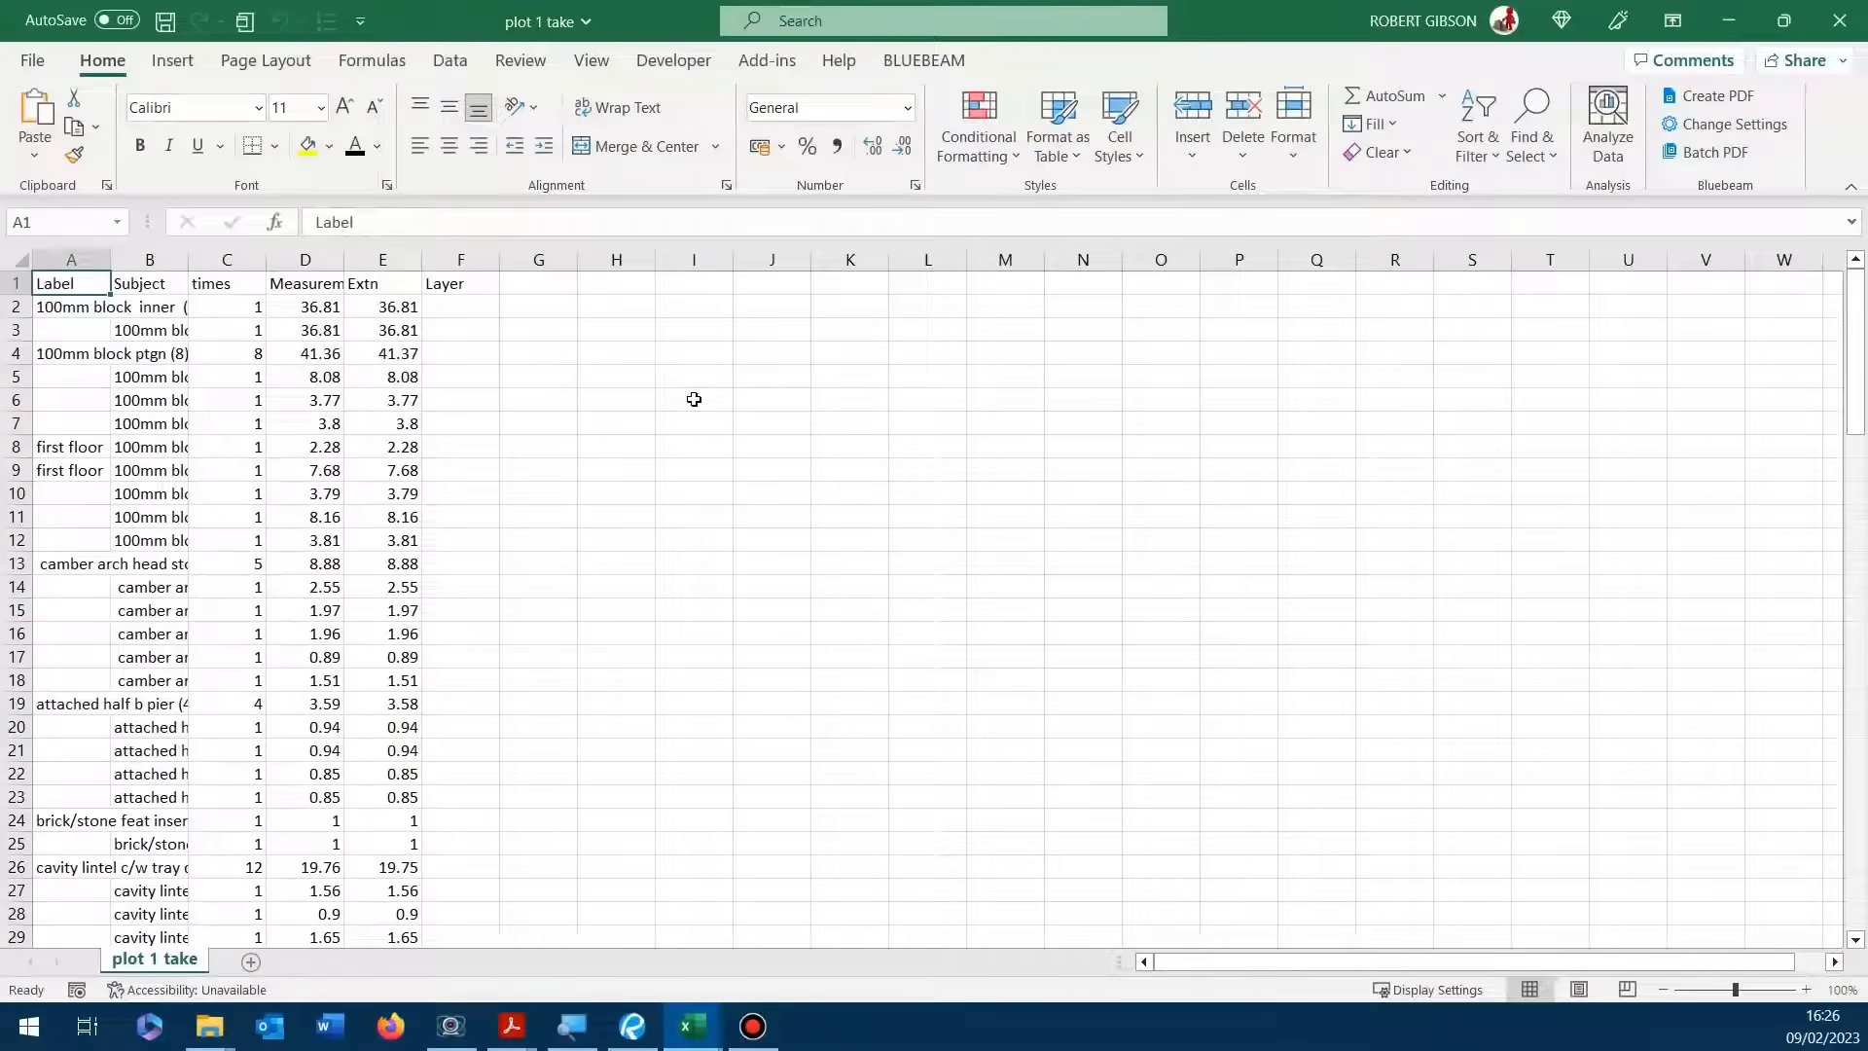
pyautogui.moveTo(577, 397)
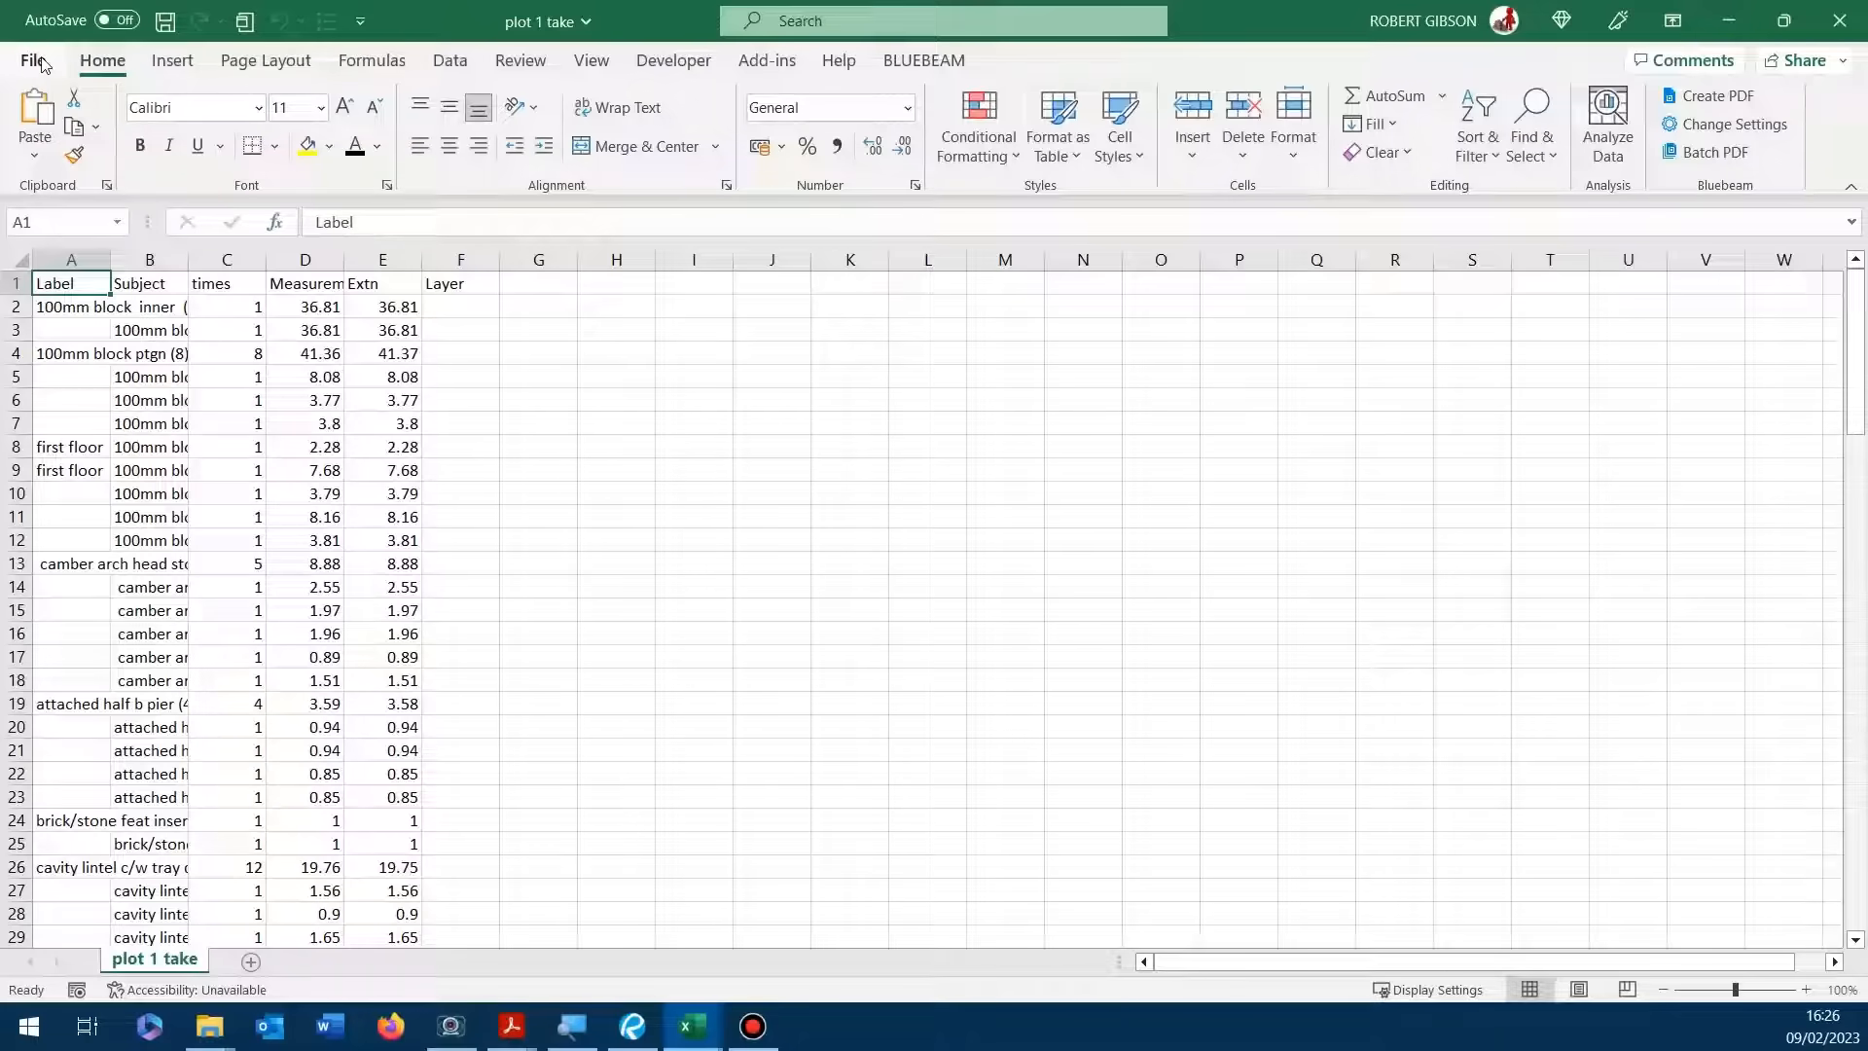
# - In Excel's Save As page, show the file type list for 'plot 1 take', currently CSV UTF-8
pyautogui.click(28, 61)
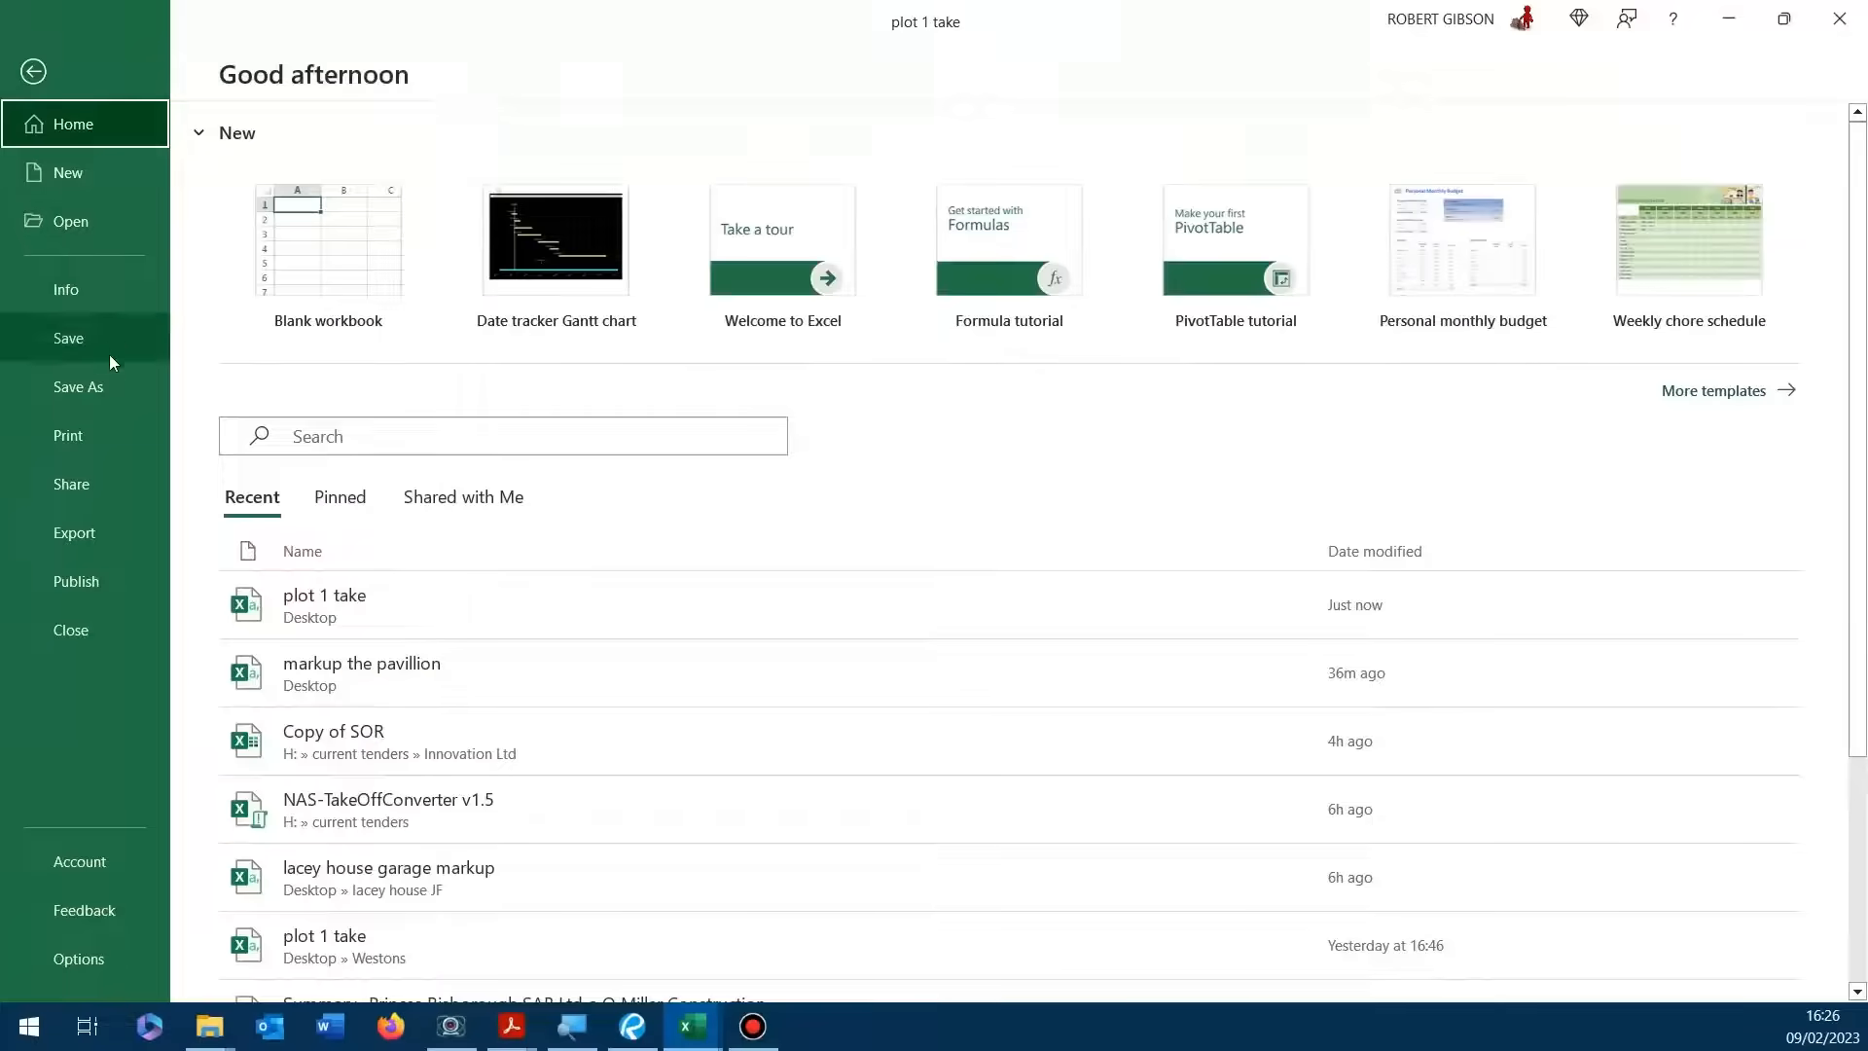
pyautogui.click(78, 386)
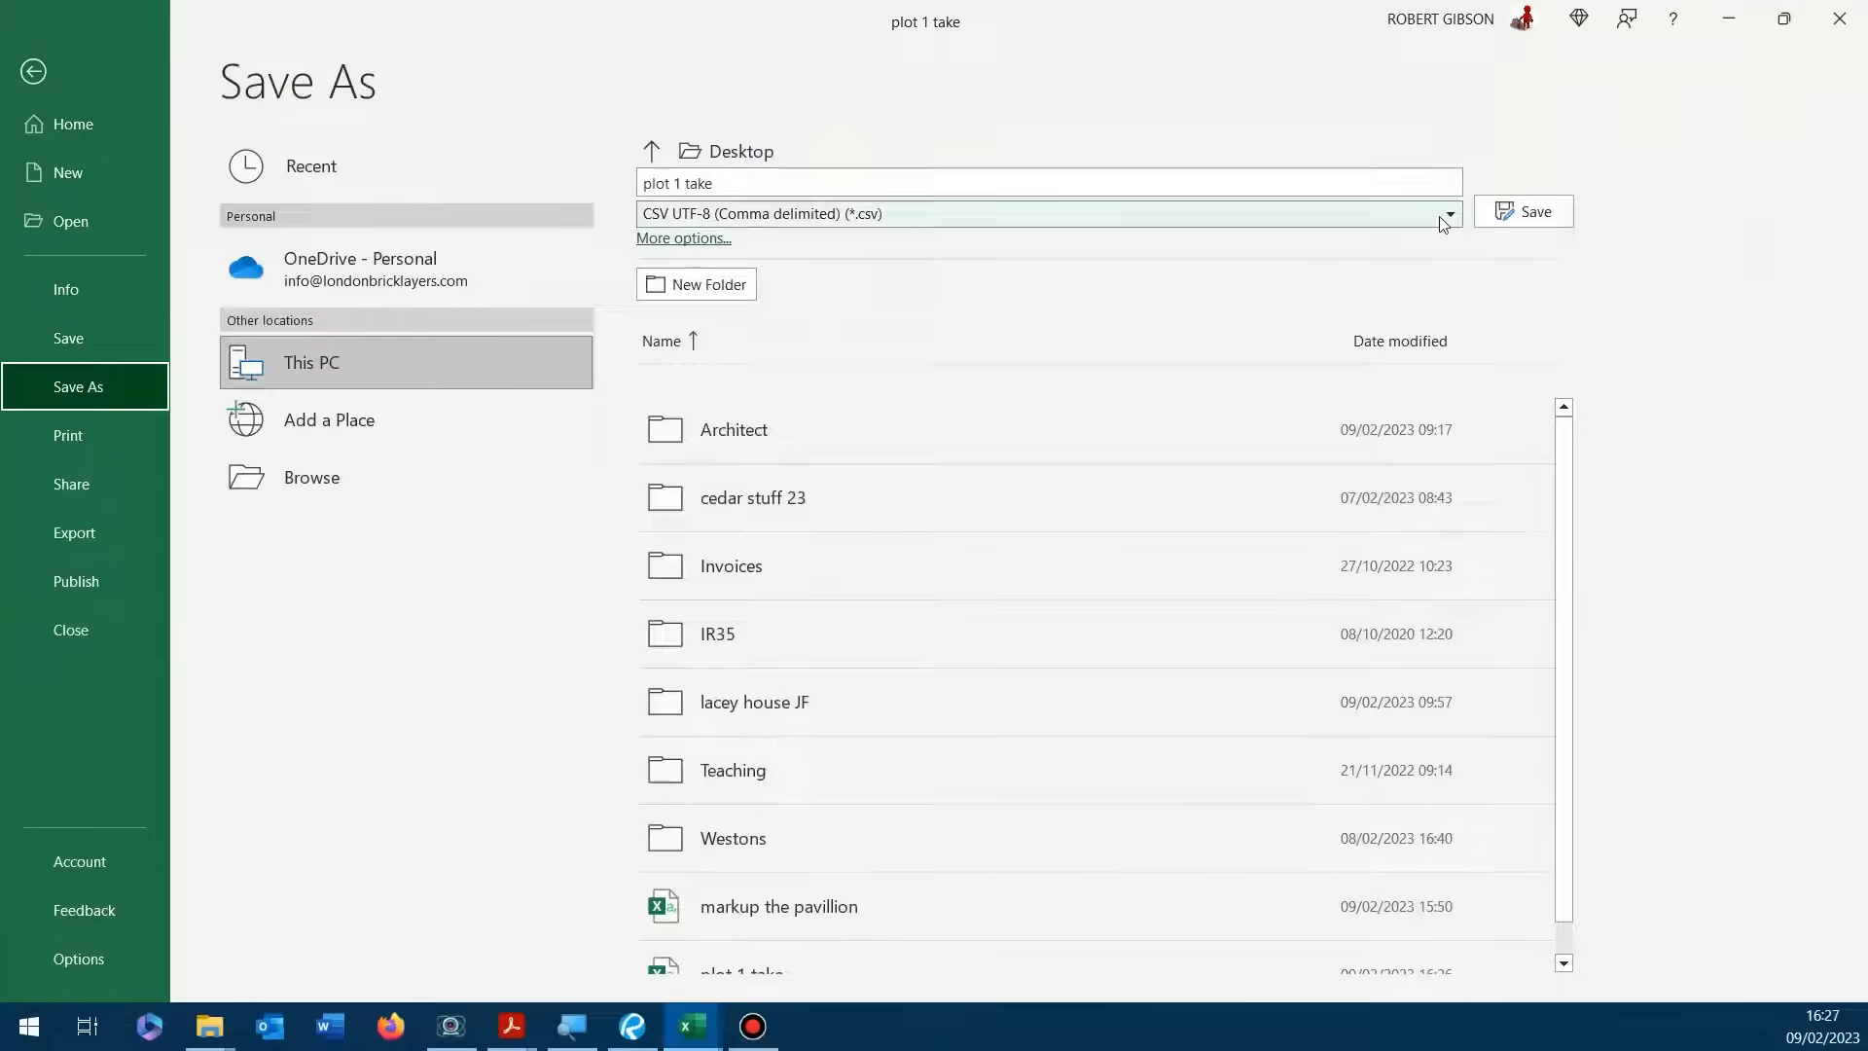
pyautogui.click(1449, 213)
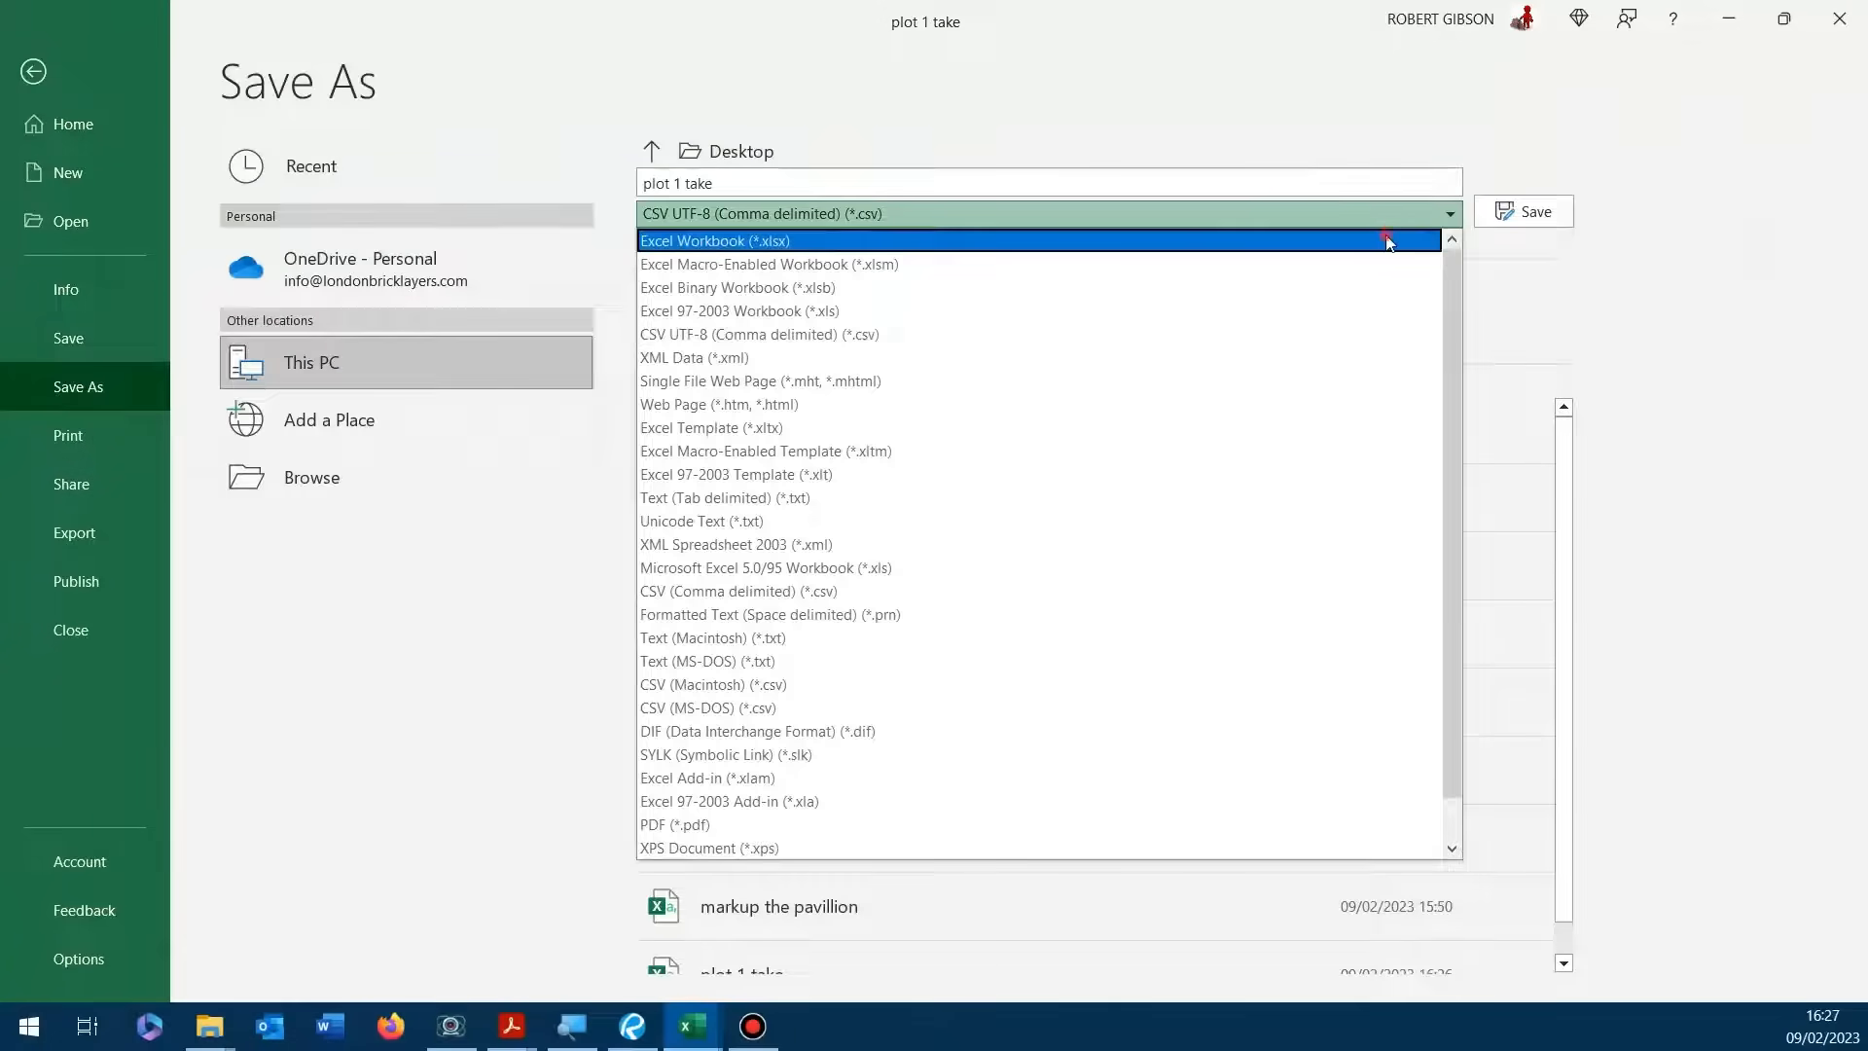